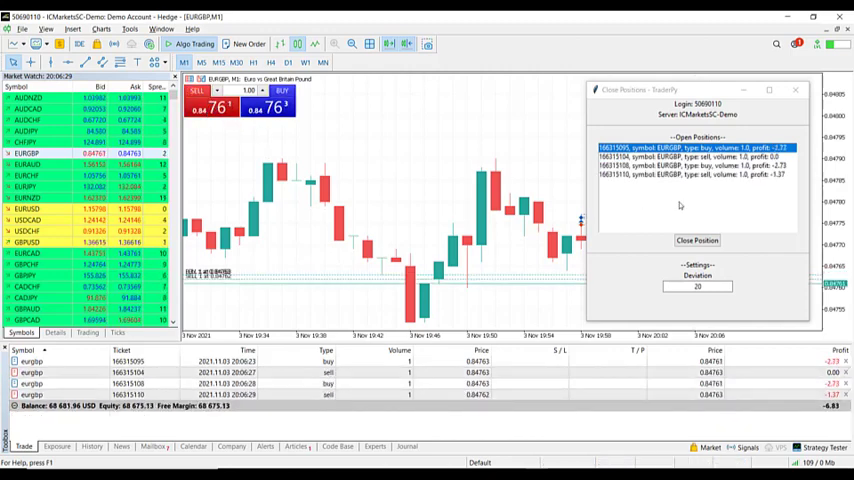
Step: Select and close two EURGBP positions in the TraderPy list, keeping one buy and one sell
left_click(697, 175)
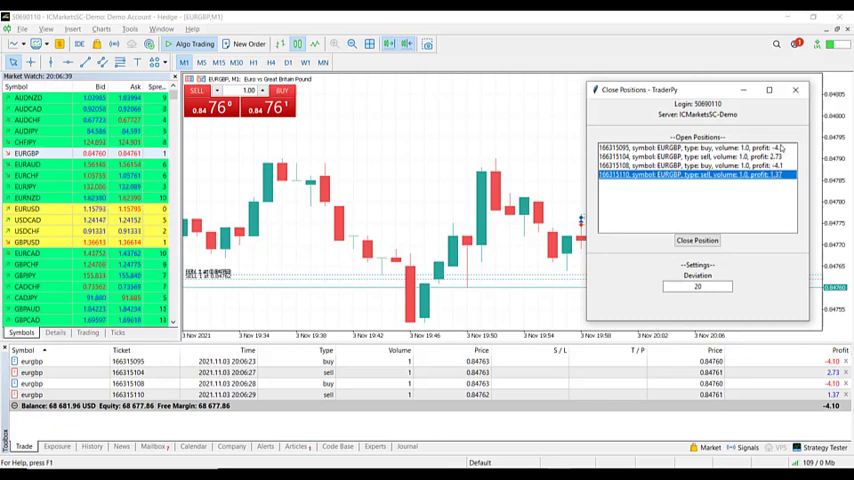
left_click(697, 148)
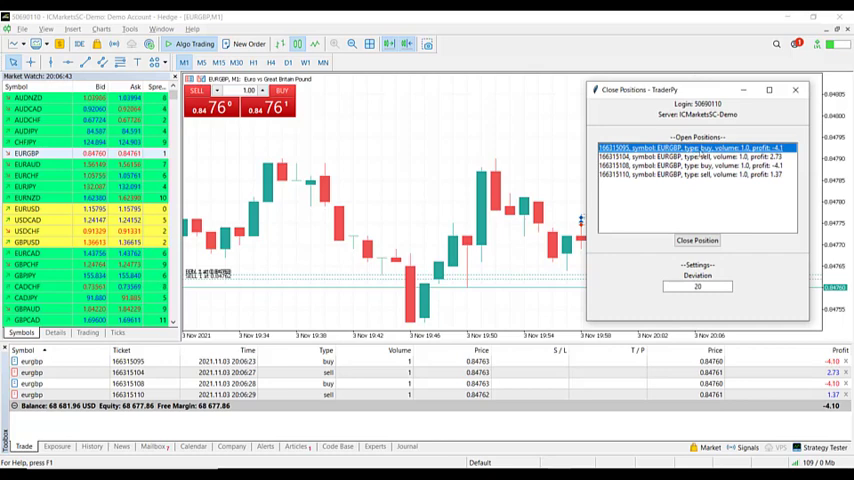
left_click(697, 240)
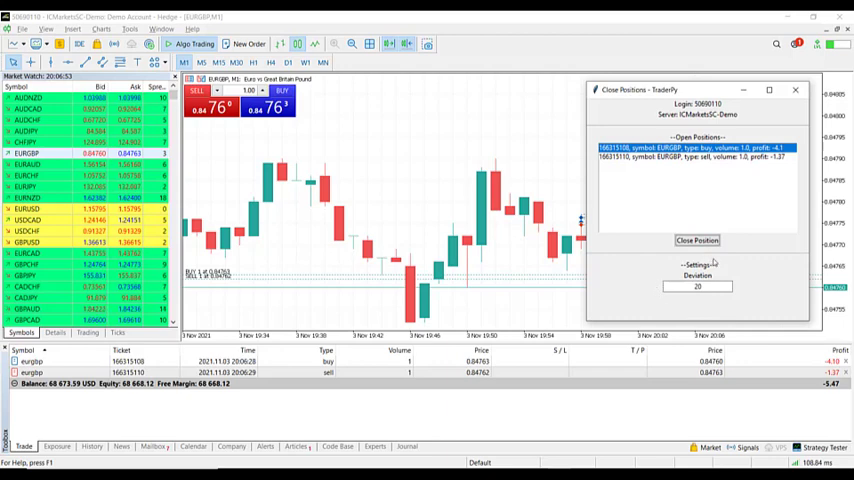
left_click(697, 286)
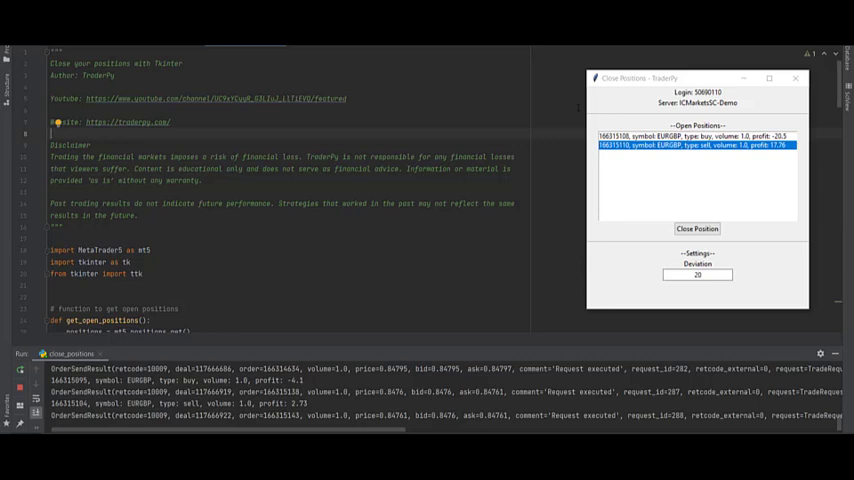
scroll("down", 3)
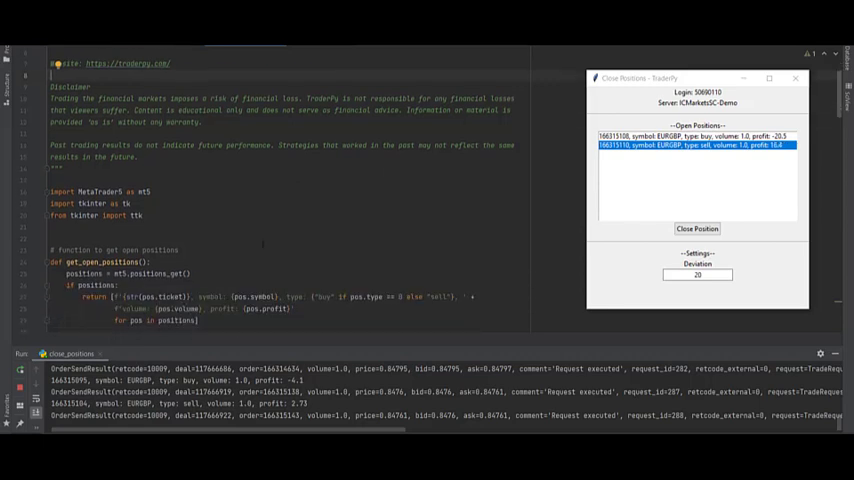
scroll("up", 3)
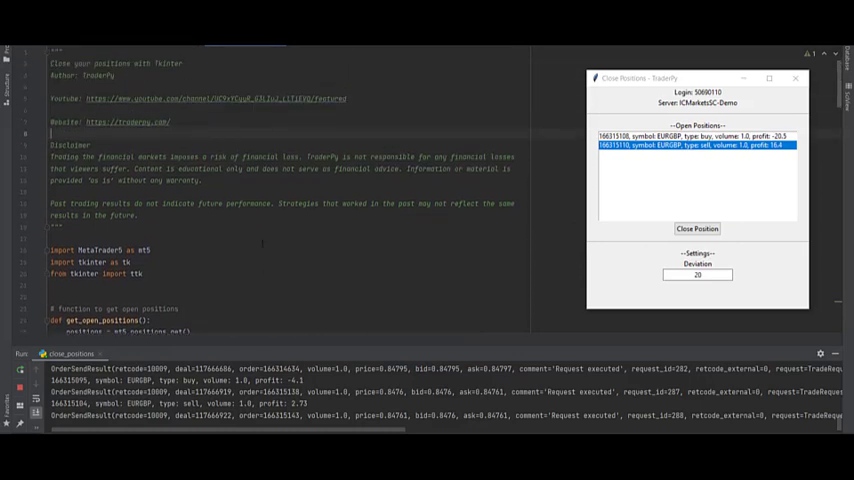
scroll("down", 3)
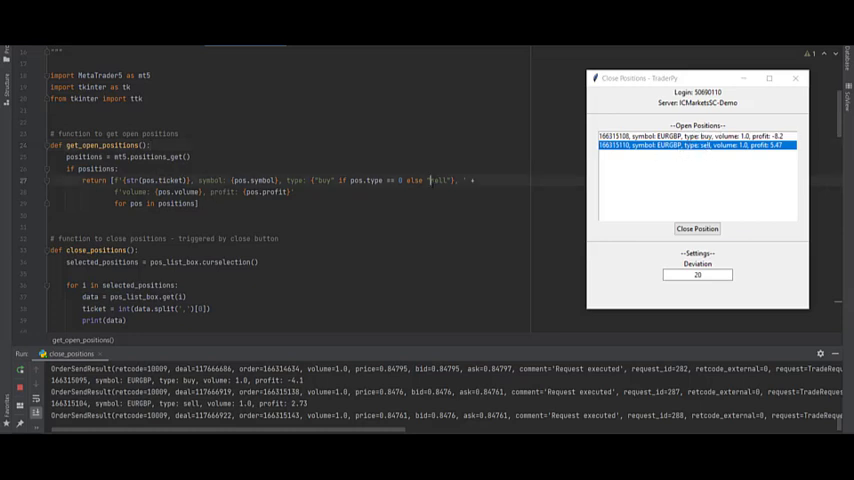
Step: Close the remaining EURGBP sell position in TraderPy while scrolling through close_positions() code
scroll("down", 3)
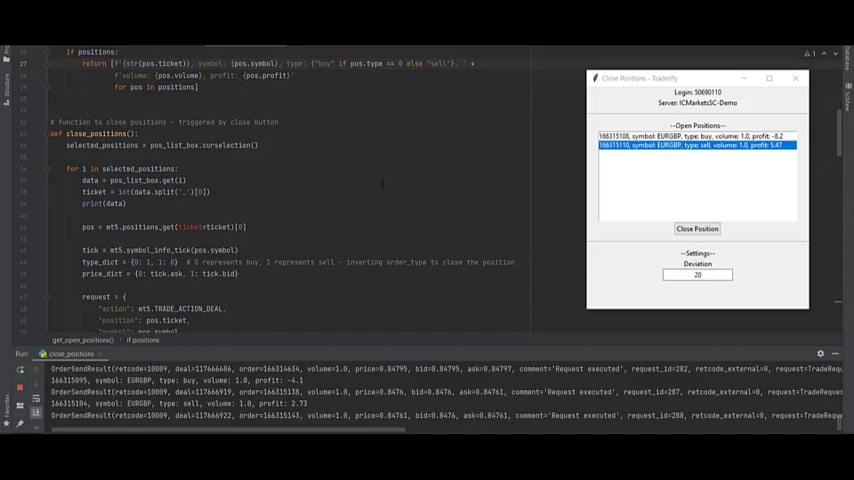
scroll("down", 3)
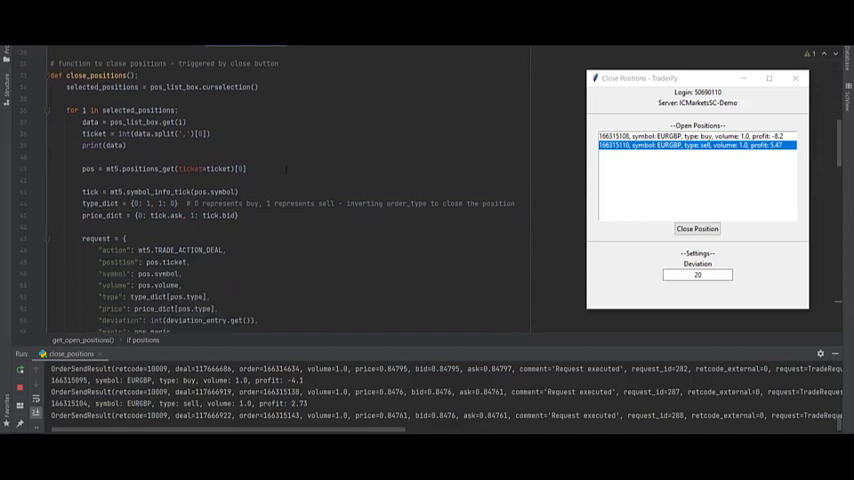
scroll("down", 3)
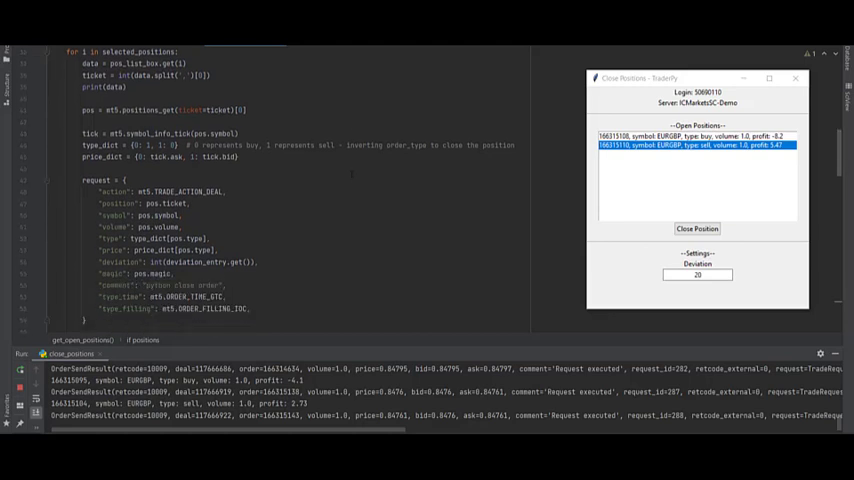
scroll("up", 3)
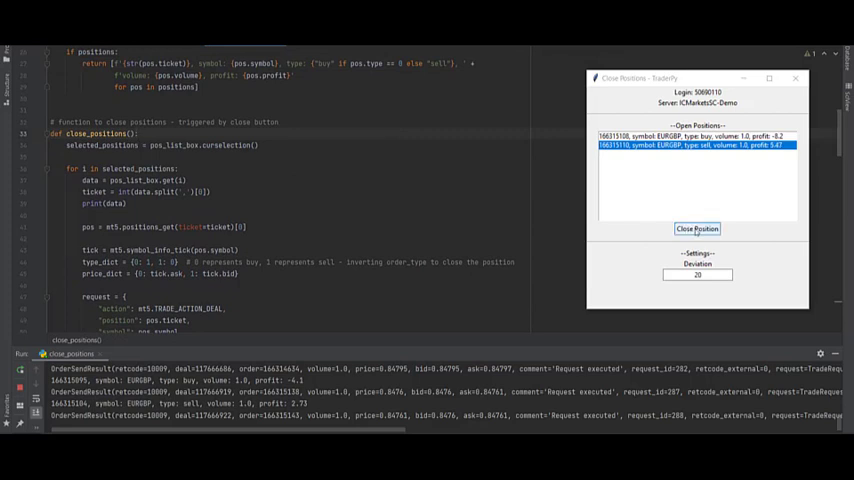
left_click(697, 228)
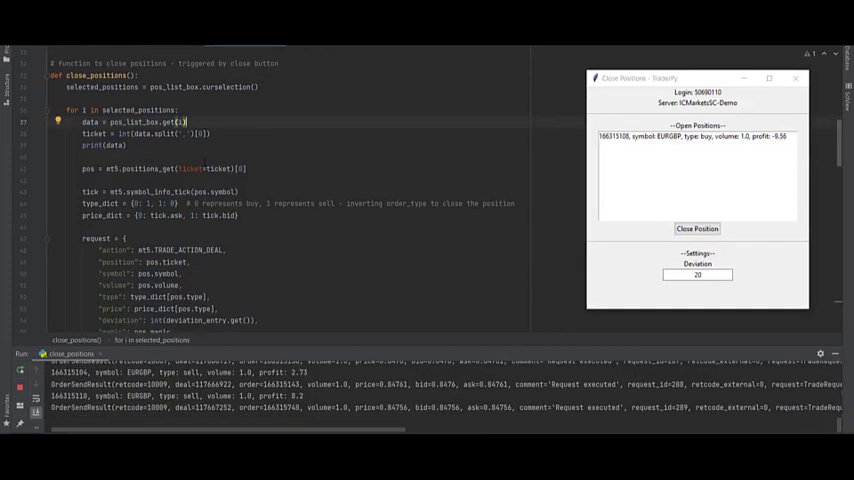
scroll("down", 3)
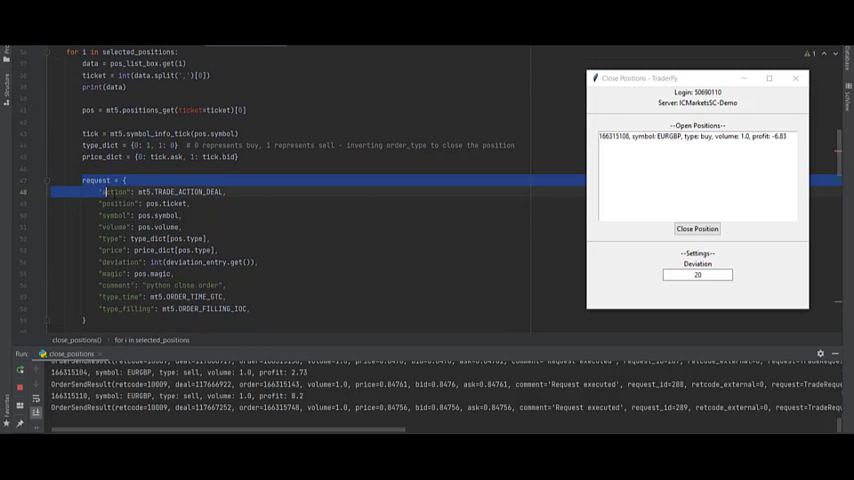
scroll("down", 3)
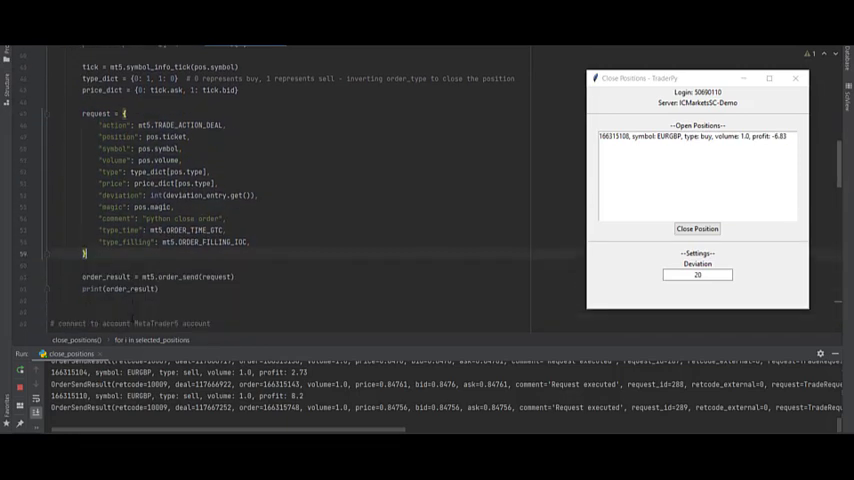
scroll("down", 3)
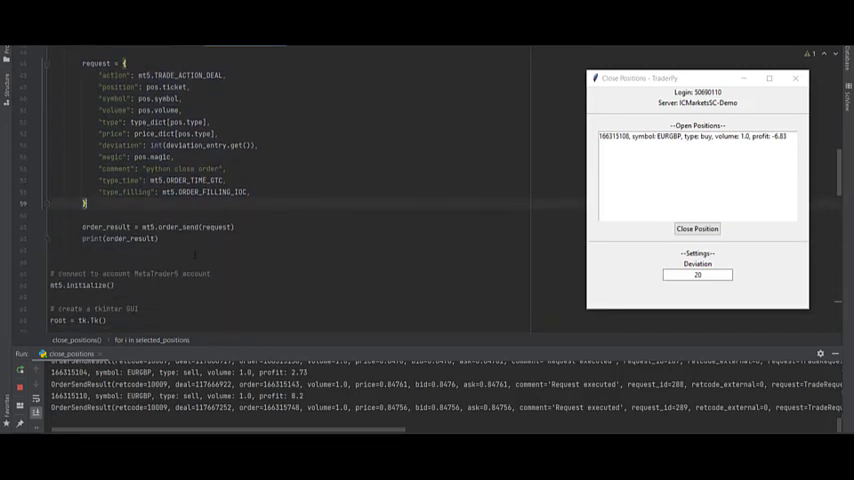
scroll("down", 3)
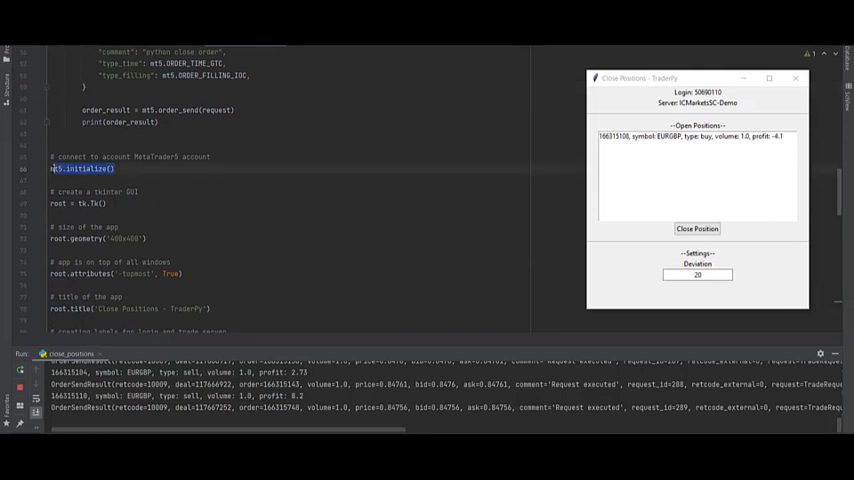
left_click(82, 168)
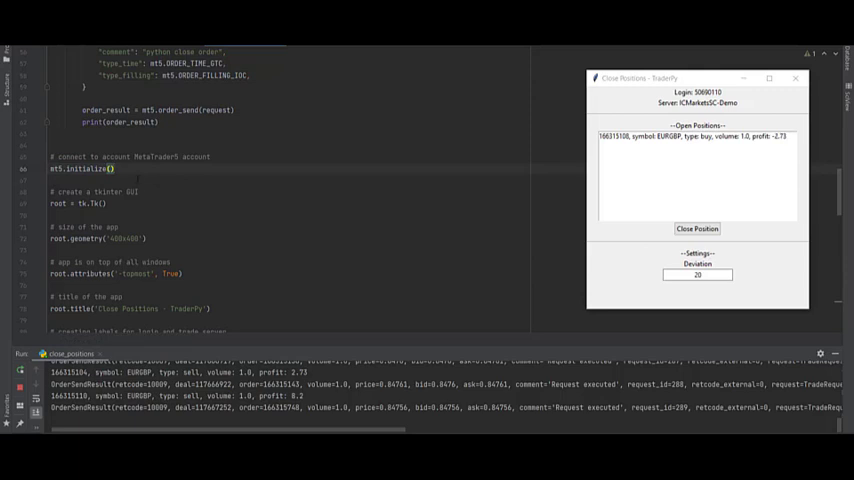
scroll("down", 3)
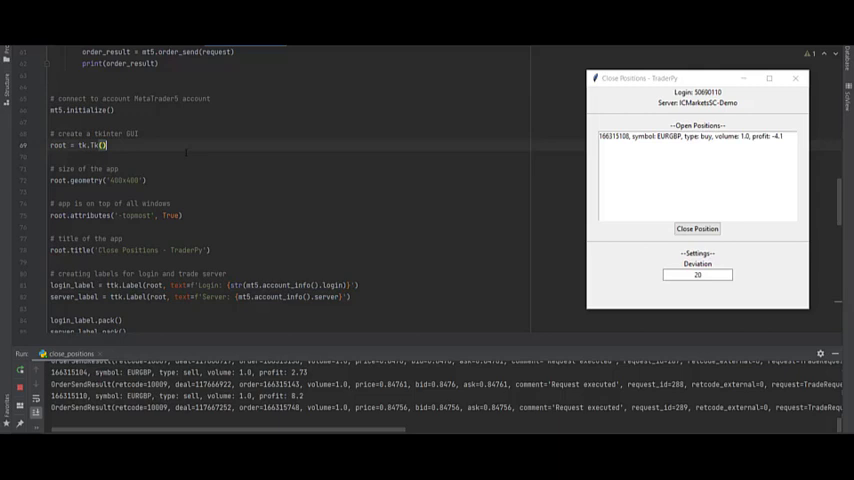
double_click(58, 145)
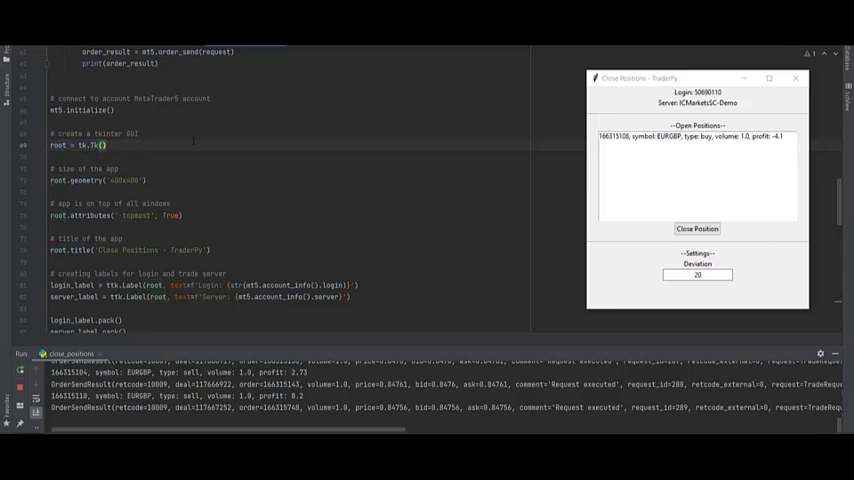
scroll("down", 3)
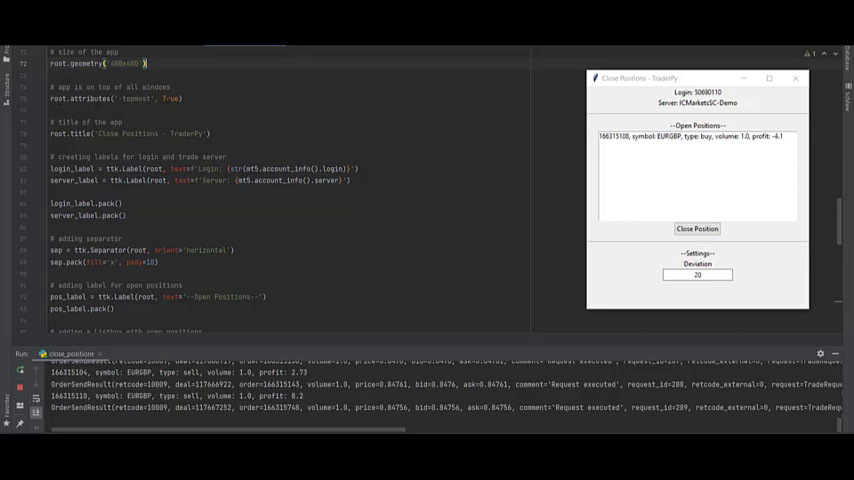
mouse_move(745, 83)
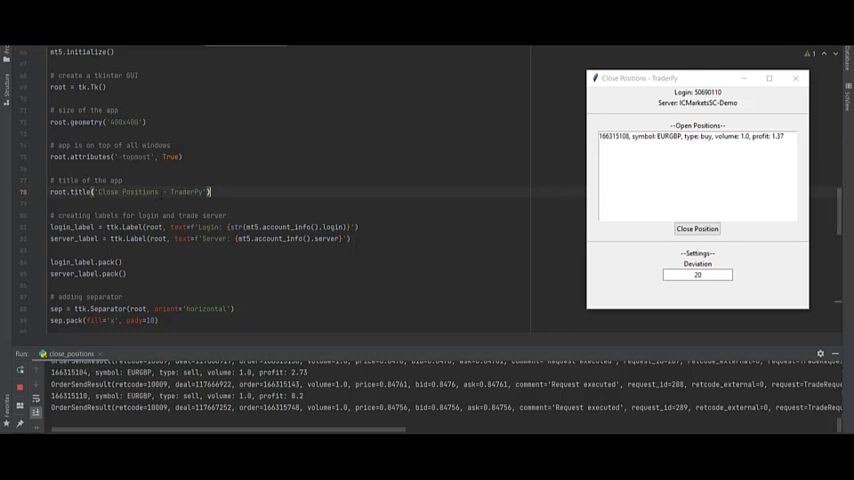
double_click(155, 191)
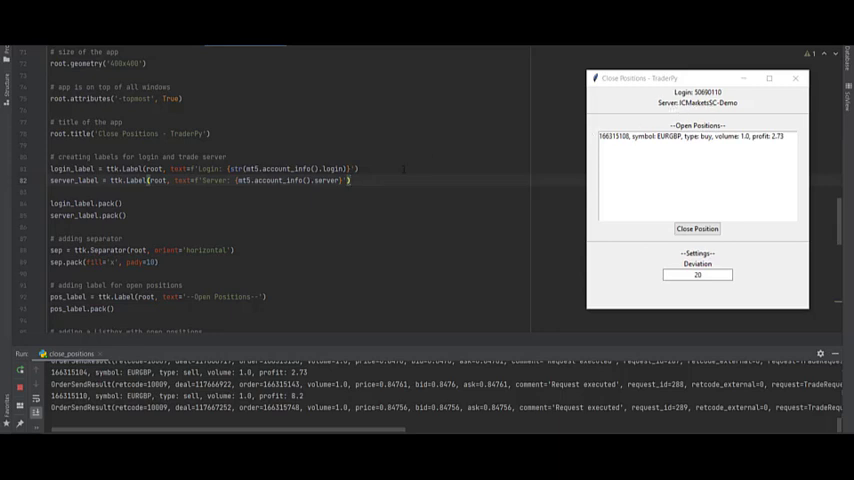
scroll("down", 3)
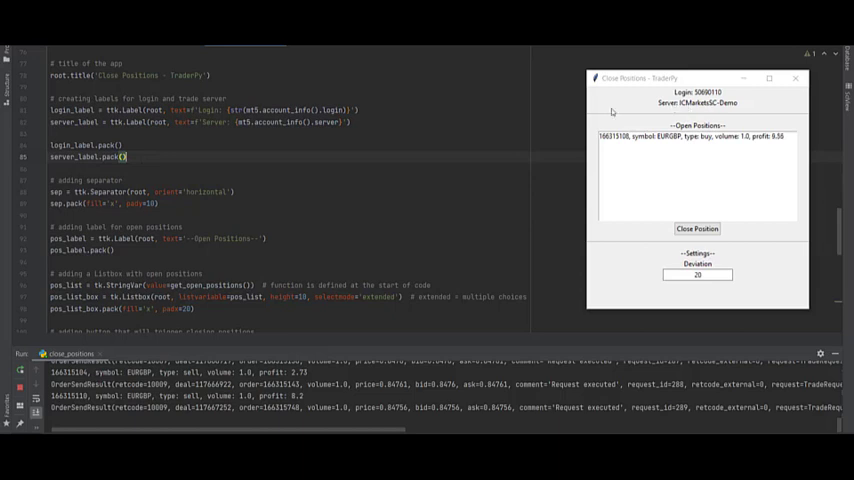
scroll("down", 3)
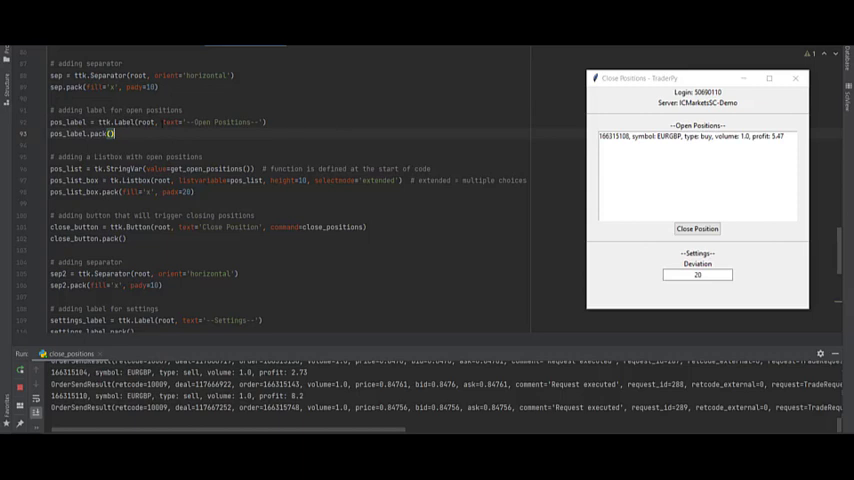
double_click(210, 122)
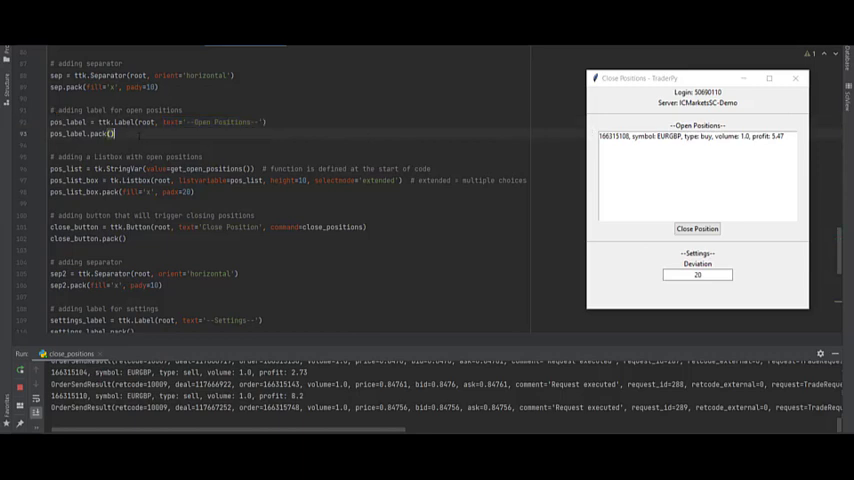
scroll("down", 3)
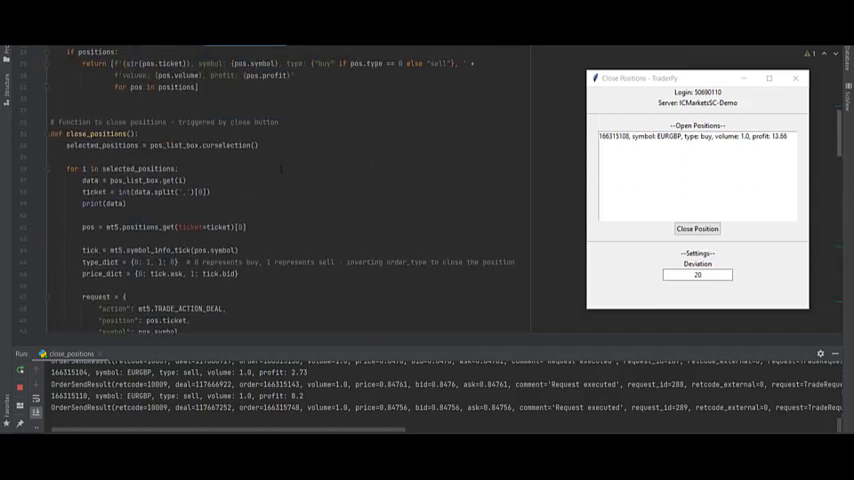
scroll("up", 3)
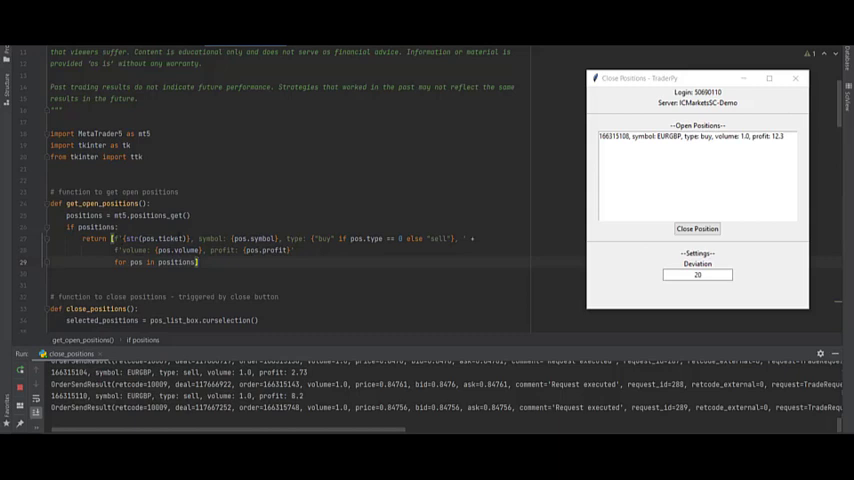
scroll("down", 3)
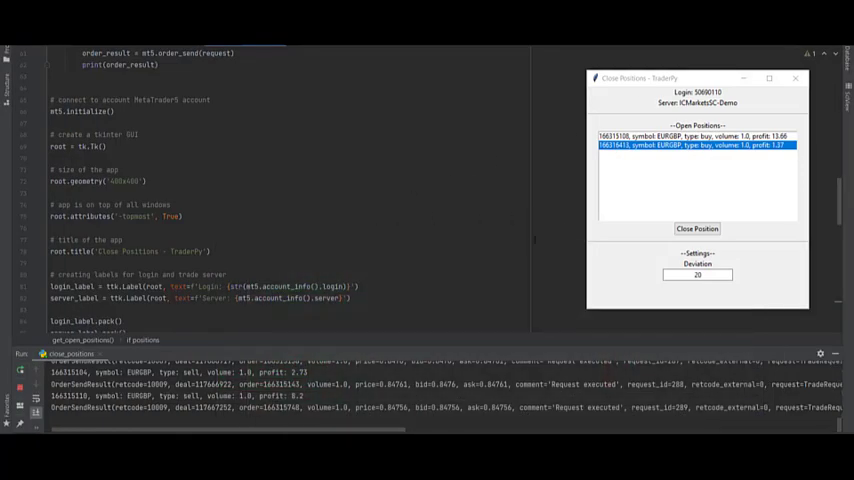
scroll("up", 3)
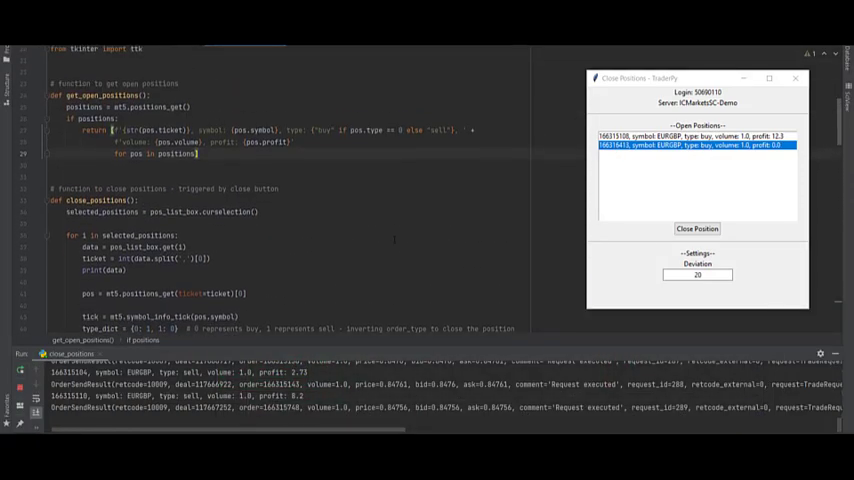
scroll("up", 3)
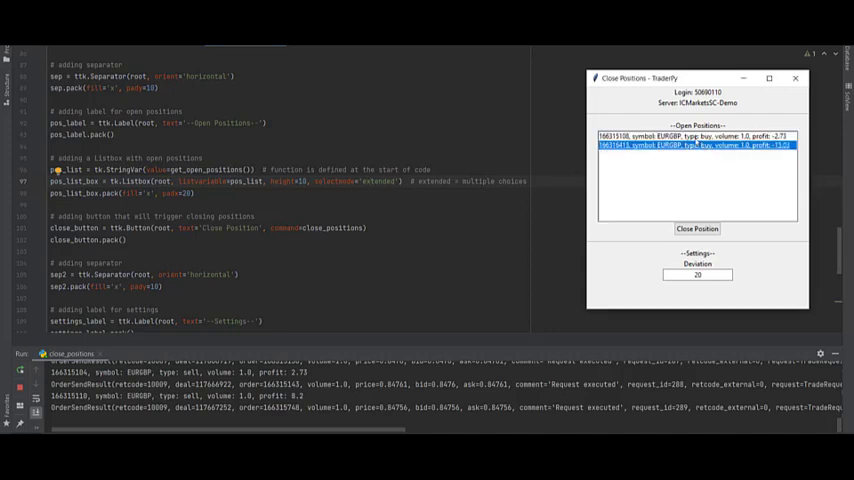
Step: Shift-select both EURGBP buy positions and close them together, emptying the list
left_click(695, 136)
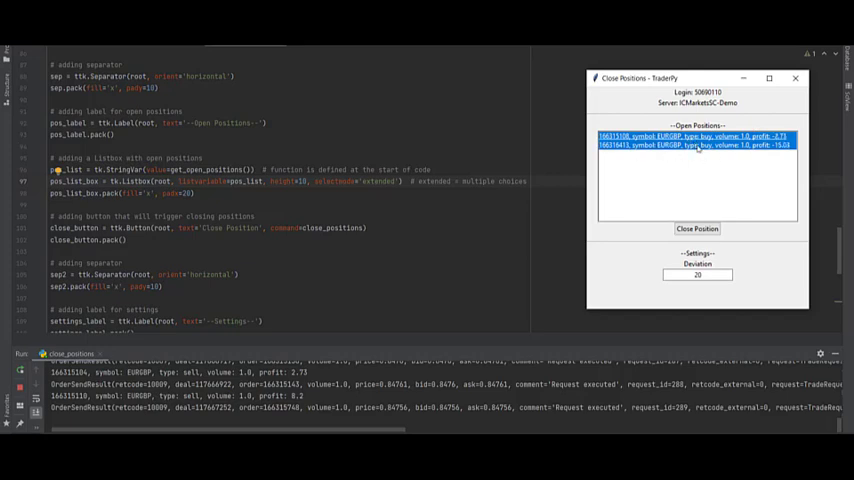
left_click(697, 228)
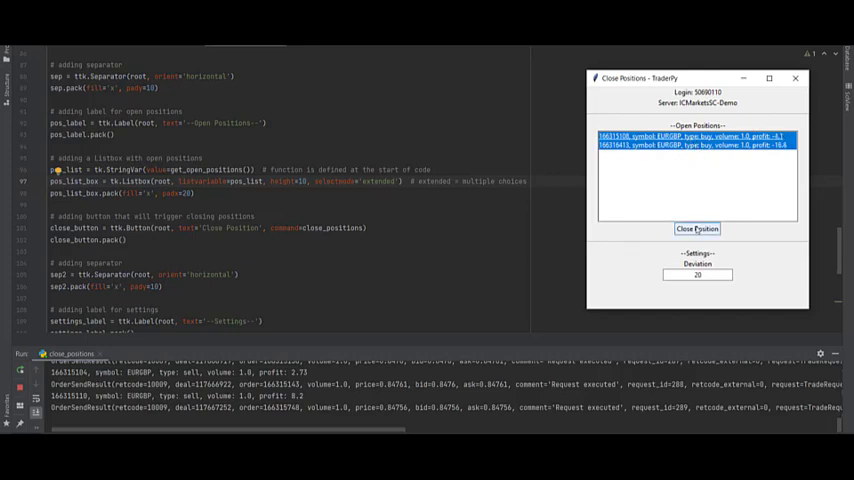
left_click(697, 229)
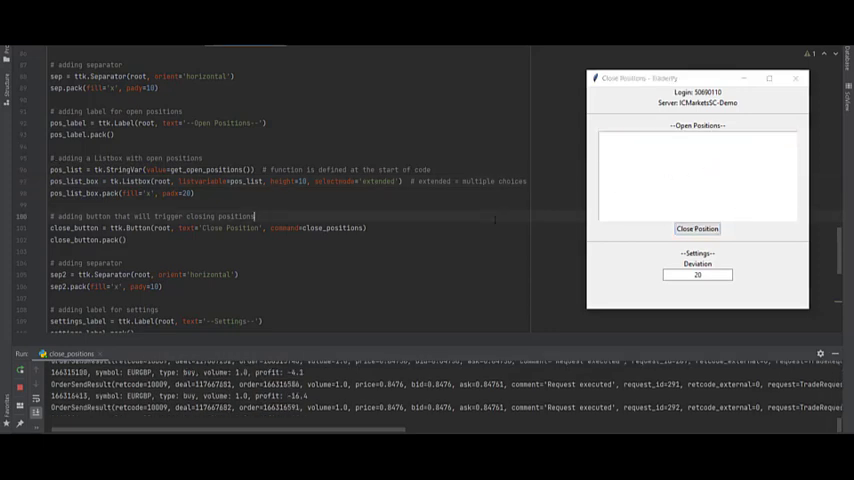
scroll("down", 3)
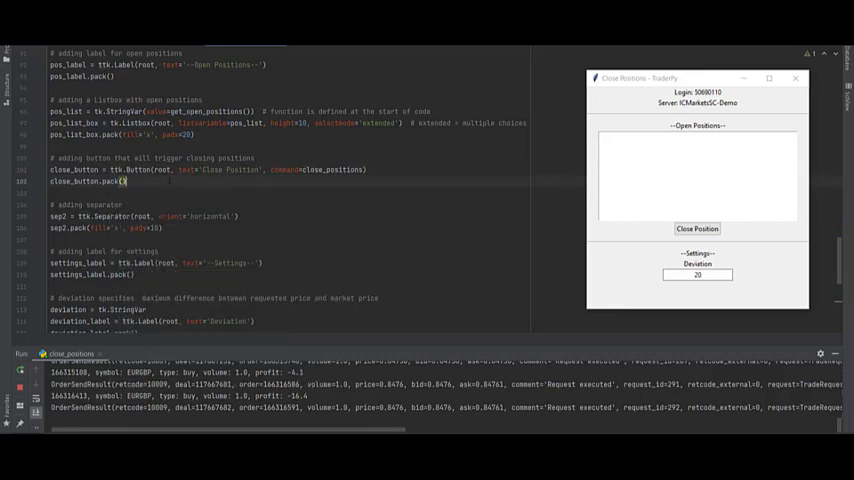
double_click(228, 169)
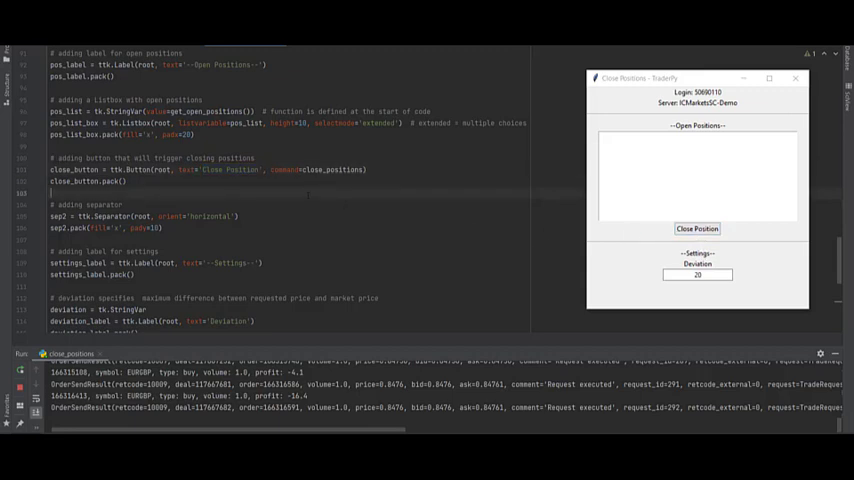
double_click(328, 169)
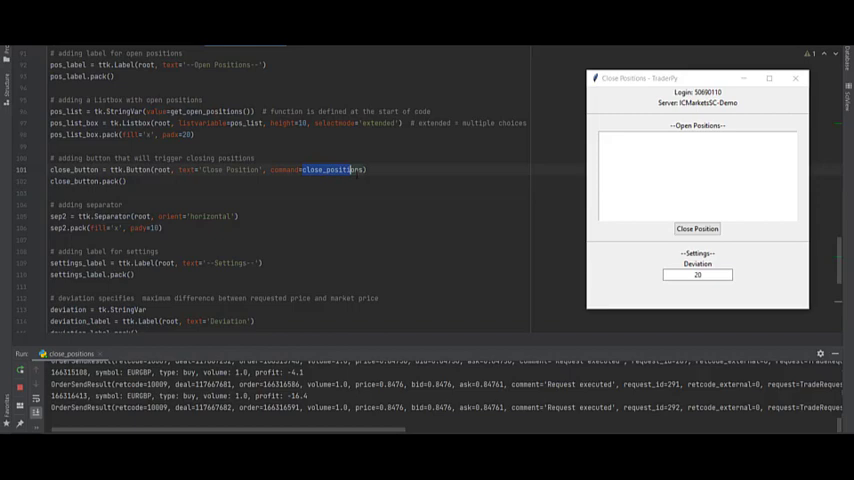
scroll("up", 3)
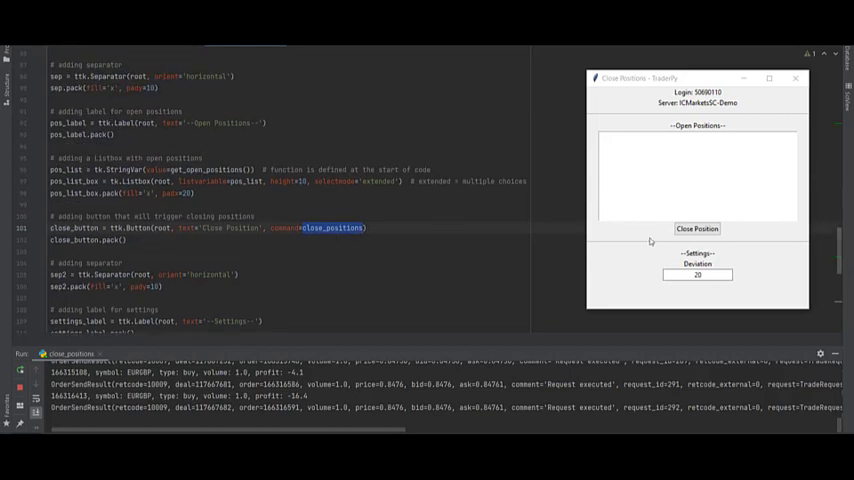
mouse_move(326, 234)
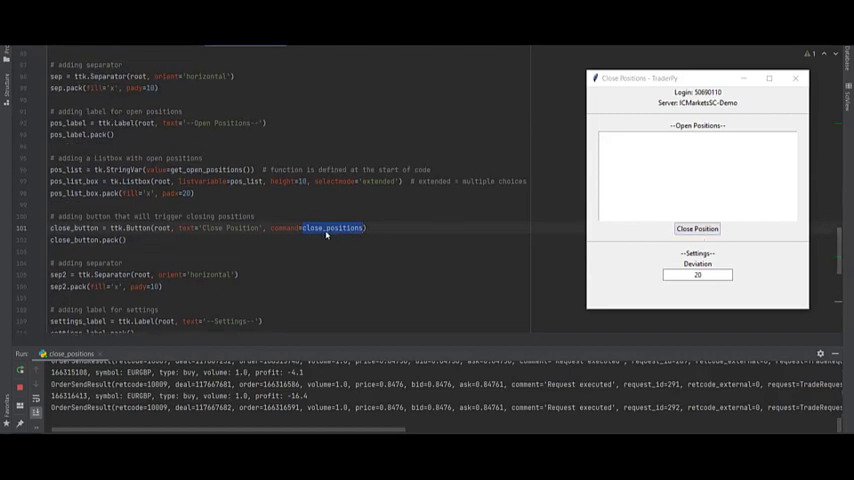
scroll("up", 3)
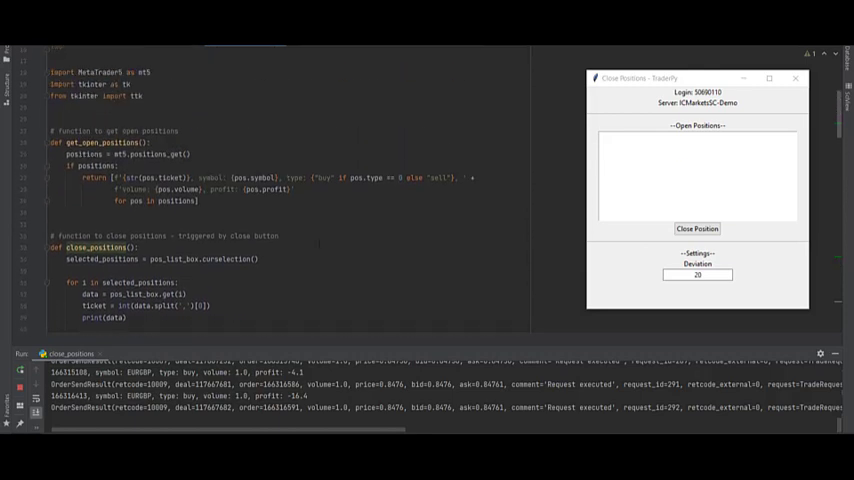
scroll("down", 3)
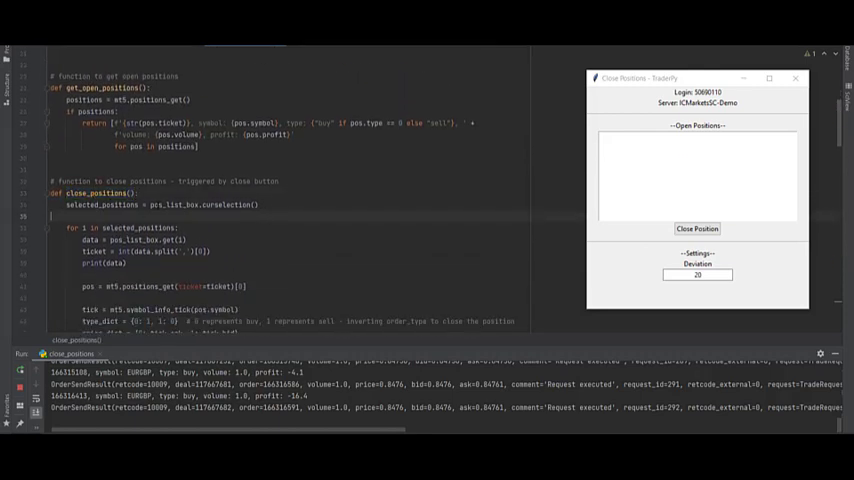
scroll("down", 3)
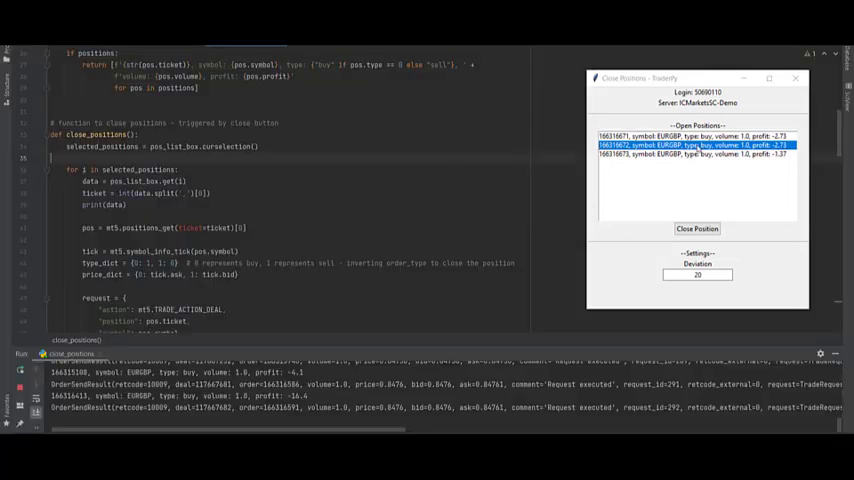
Step: Select the first of three EURGBP buys and highlight the Deviation label code line
scroll("up", 3)
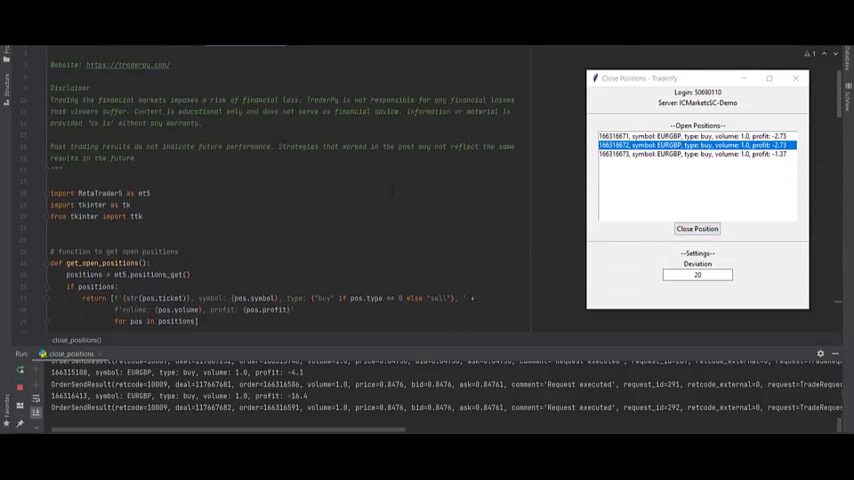
scroll("down", 3)
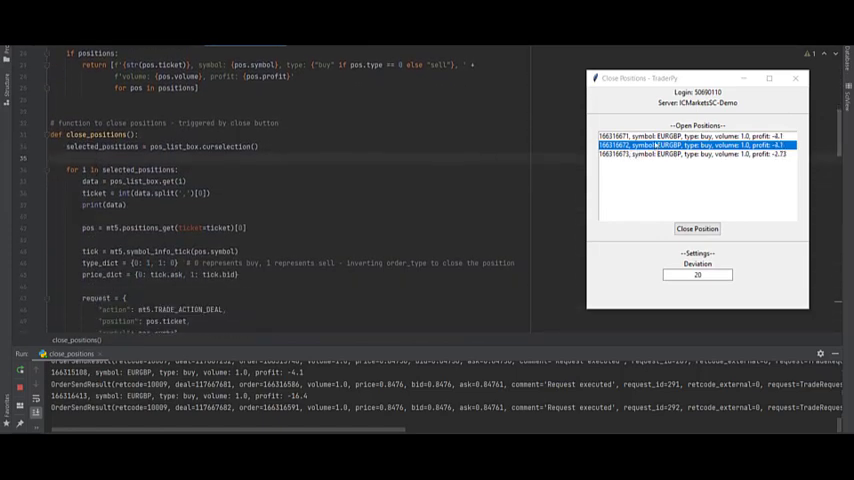
left_click(697, 135)
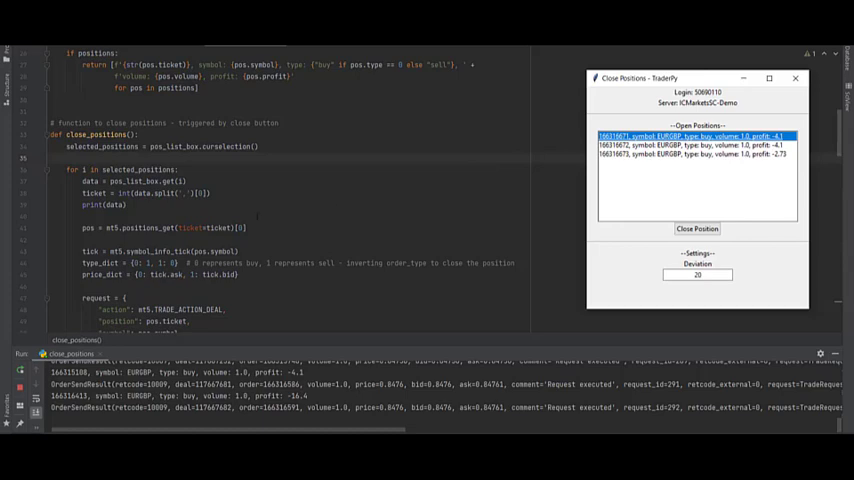
scroll("up", 3)
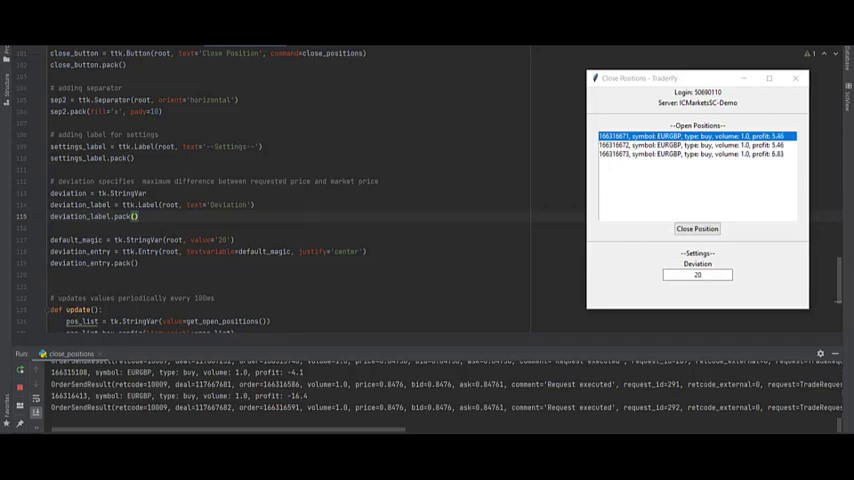
left_click(697, 275)
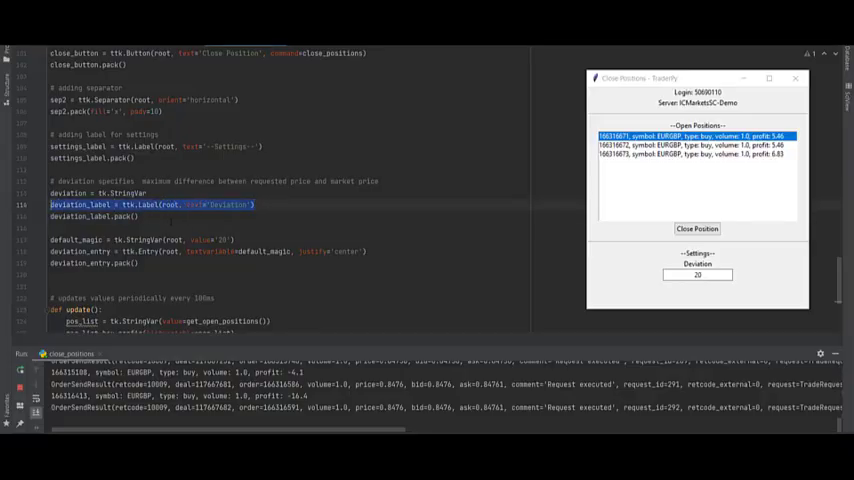
Step: Enter 10 in the TraderPy Deviation field, replacing the previous value of 20
scroll("down", 3)
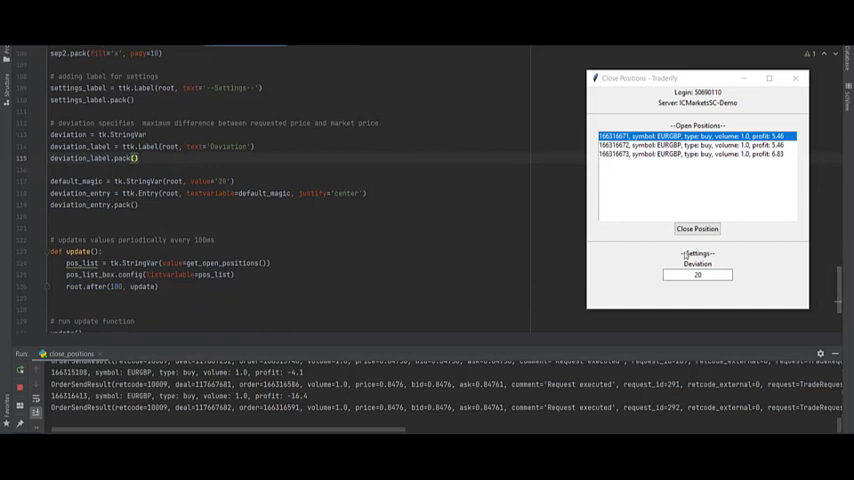
left_click(697, 275)
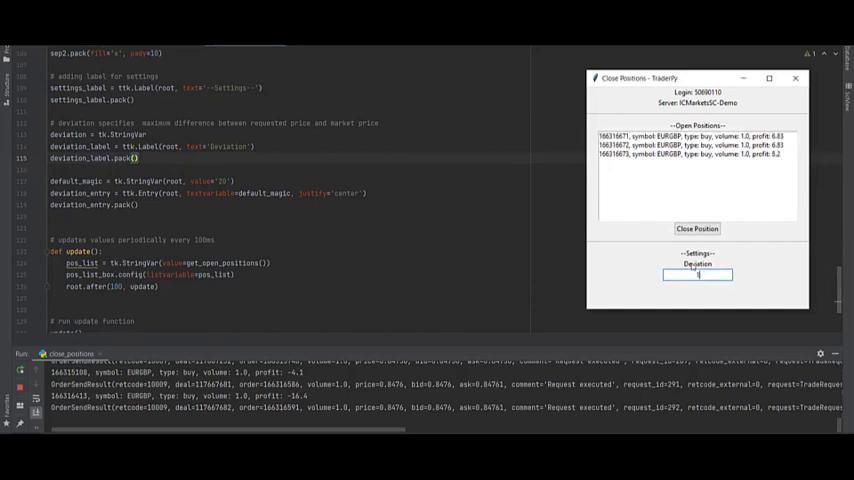
type("10")
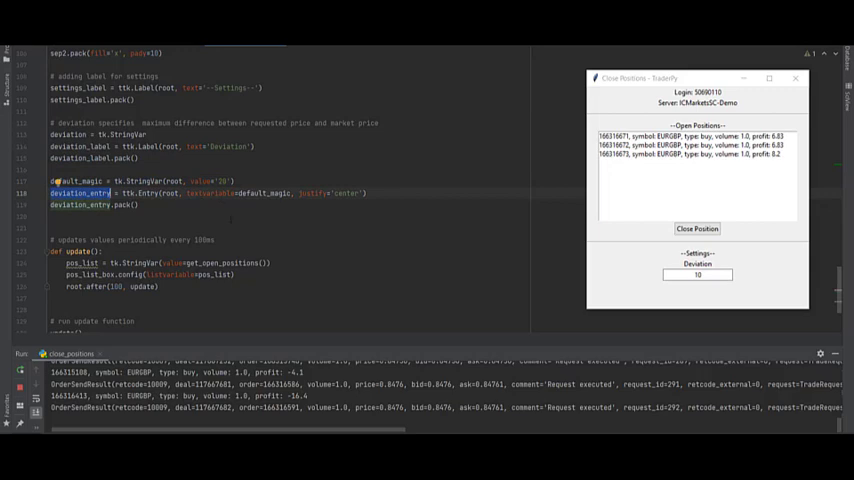
scroll("down", 3)
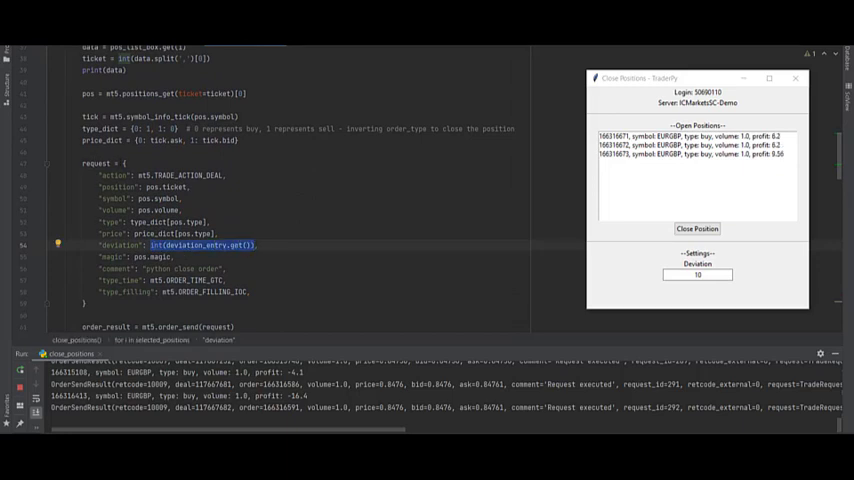
scroll("down", 3)
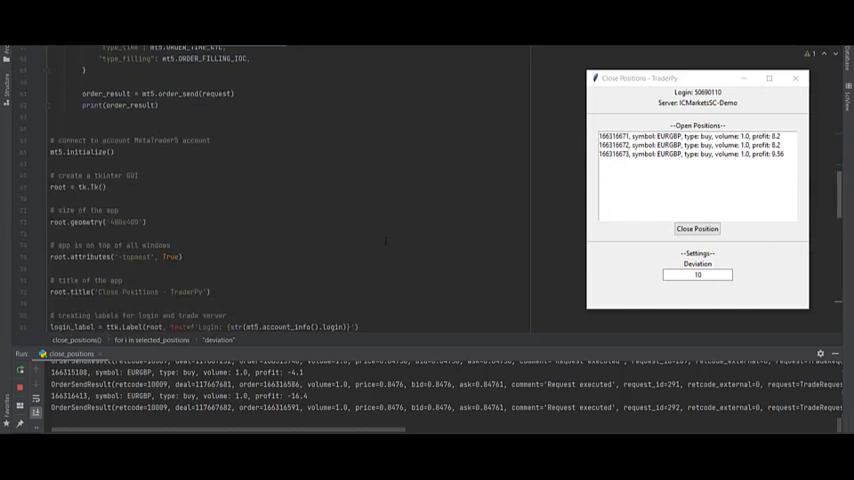
scroll("down", 3)
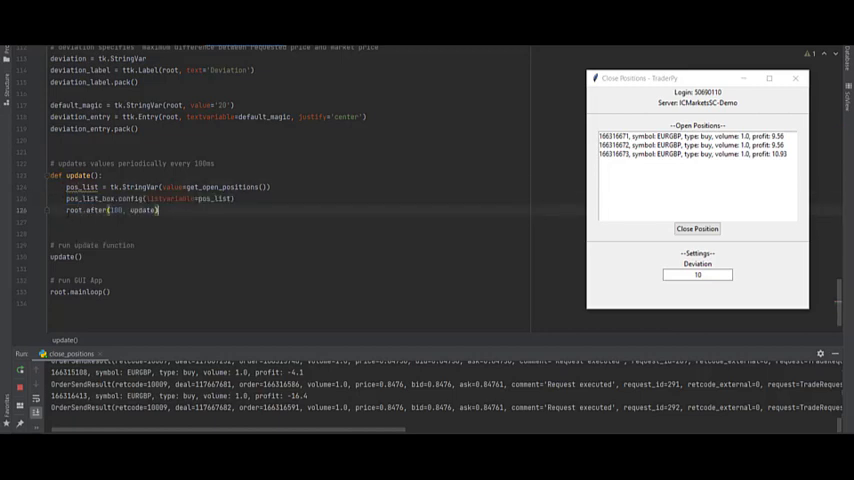
double_click(108, 209)
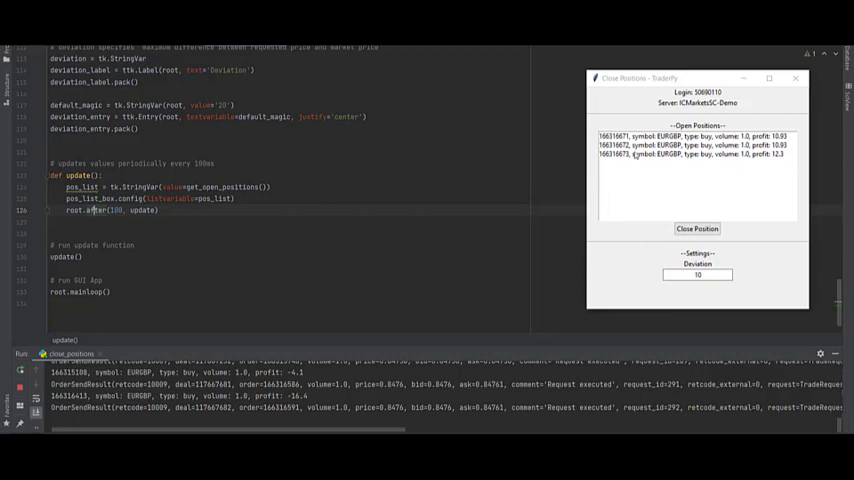
mouse_move(694, 171)
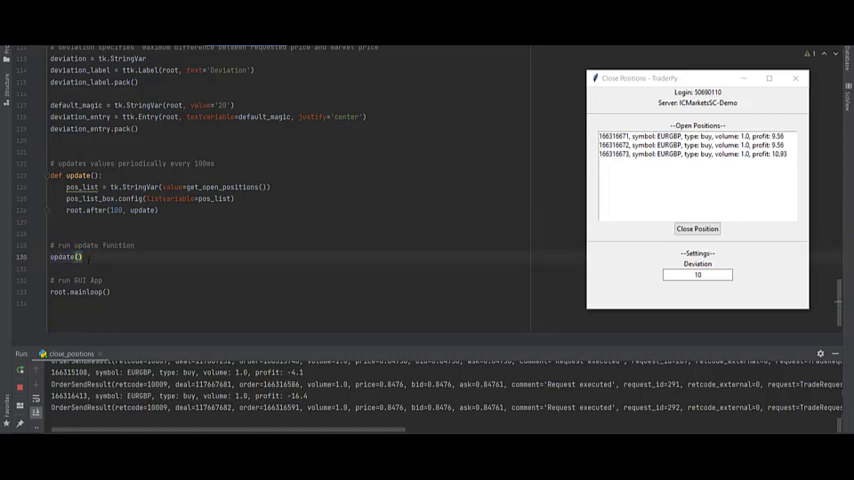
double_click(63, 257)
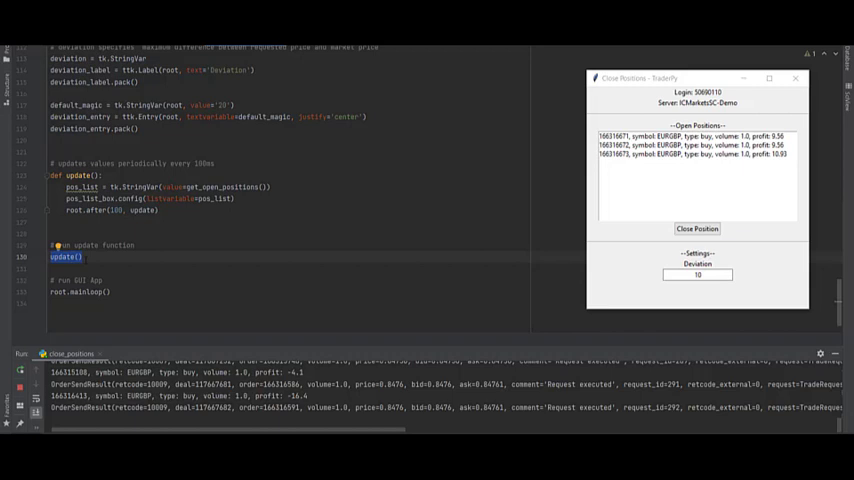